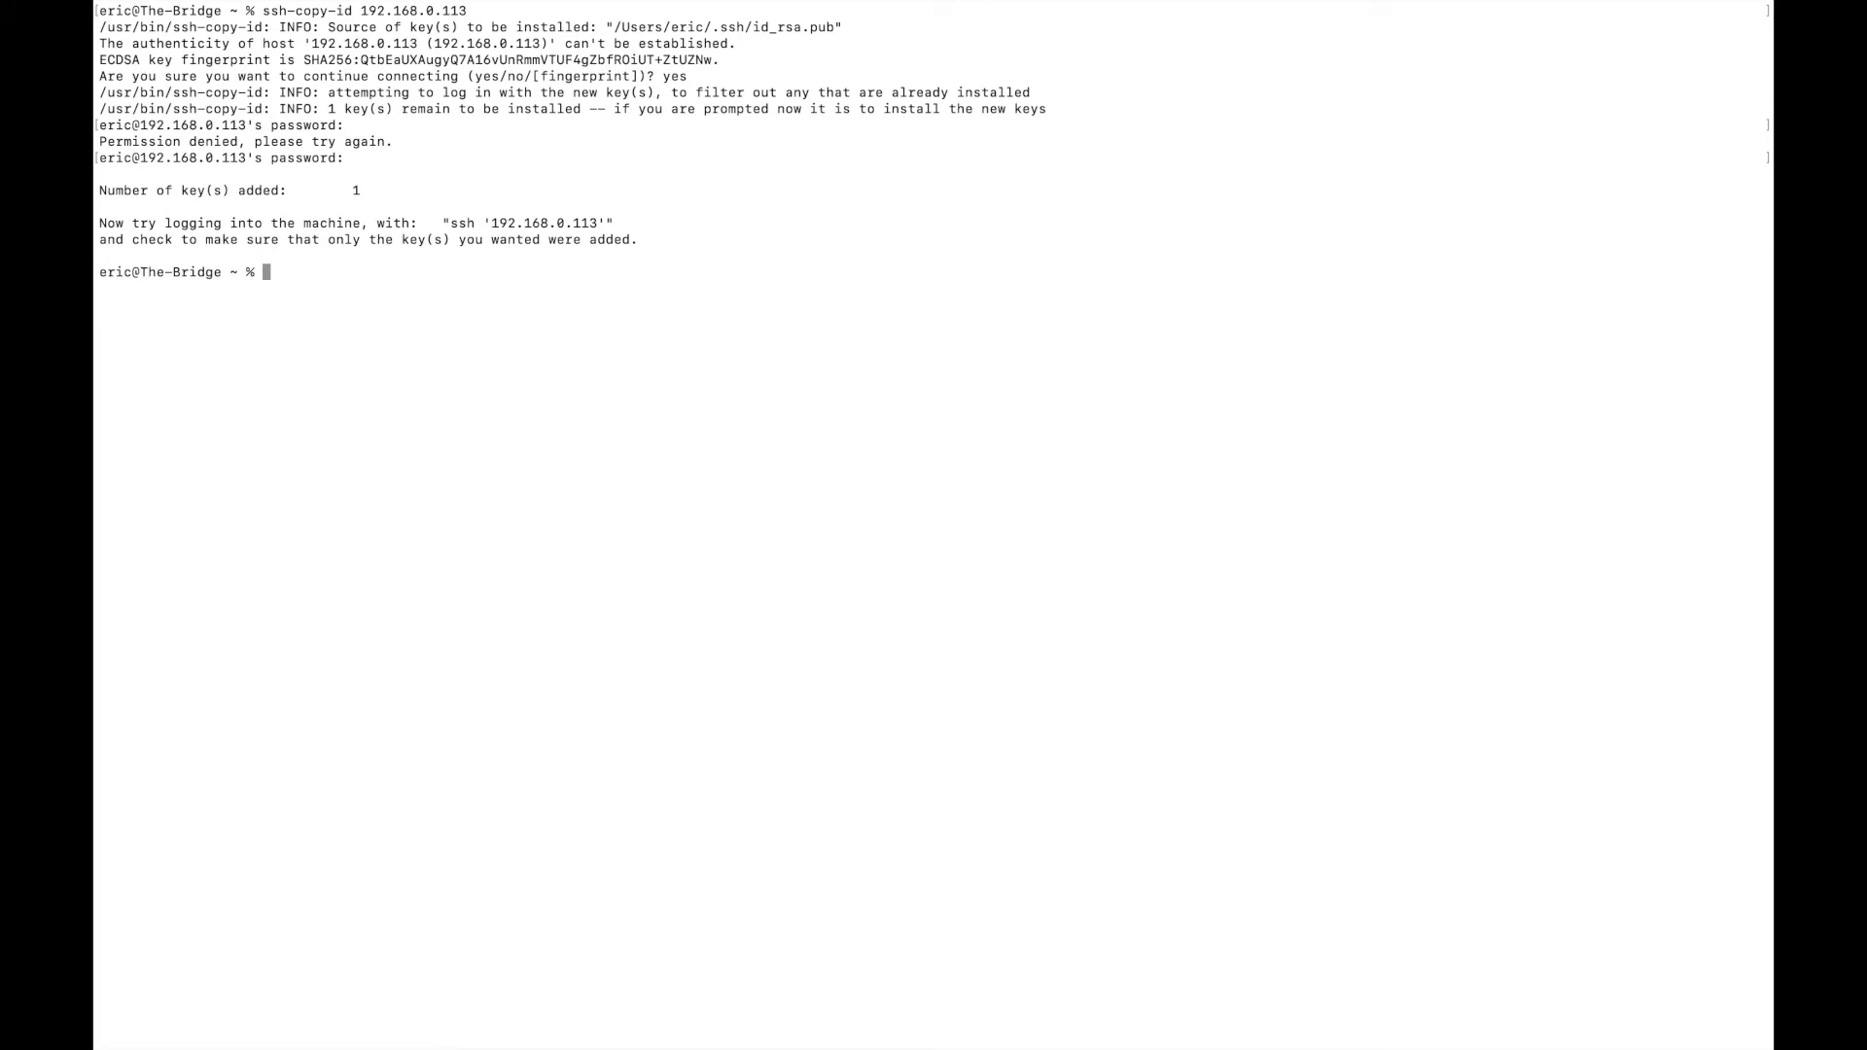
{"action": "type", "text": "ssh 192.168.0.113"}
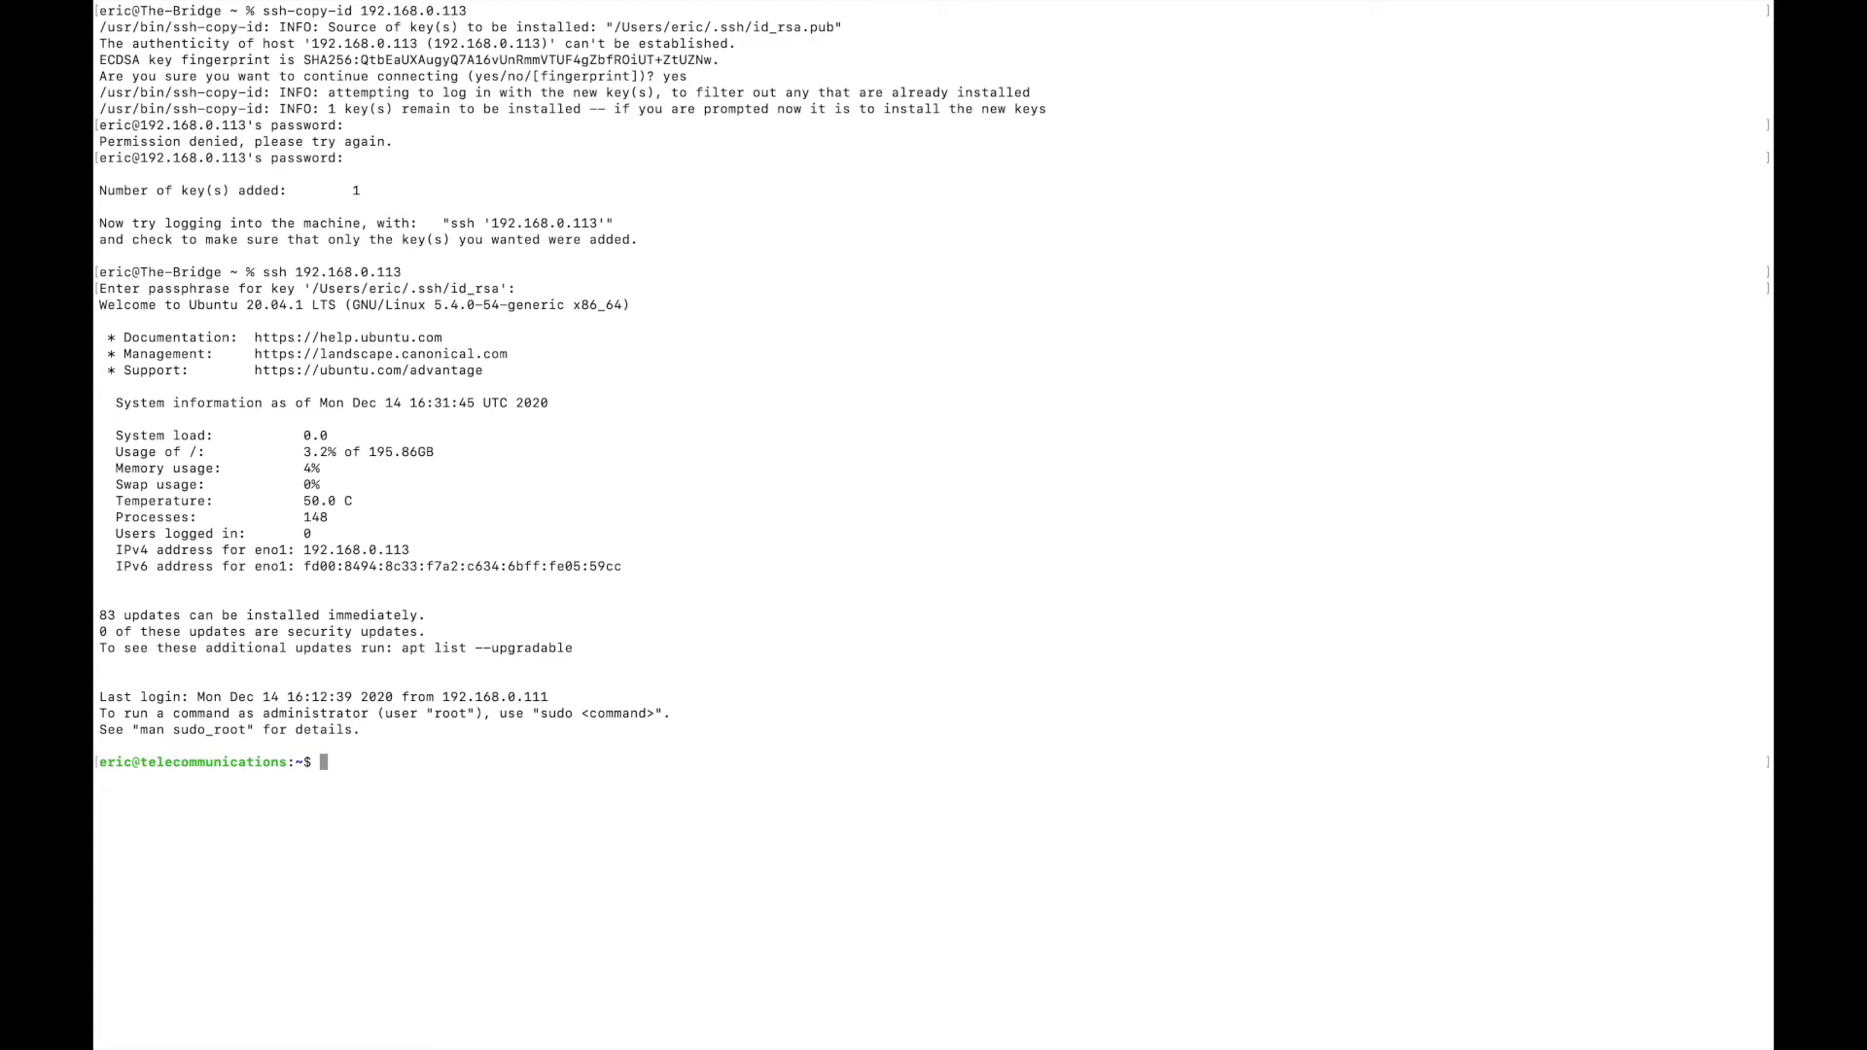
{"action": "type", "text": "logout"}
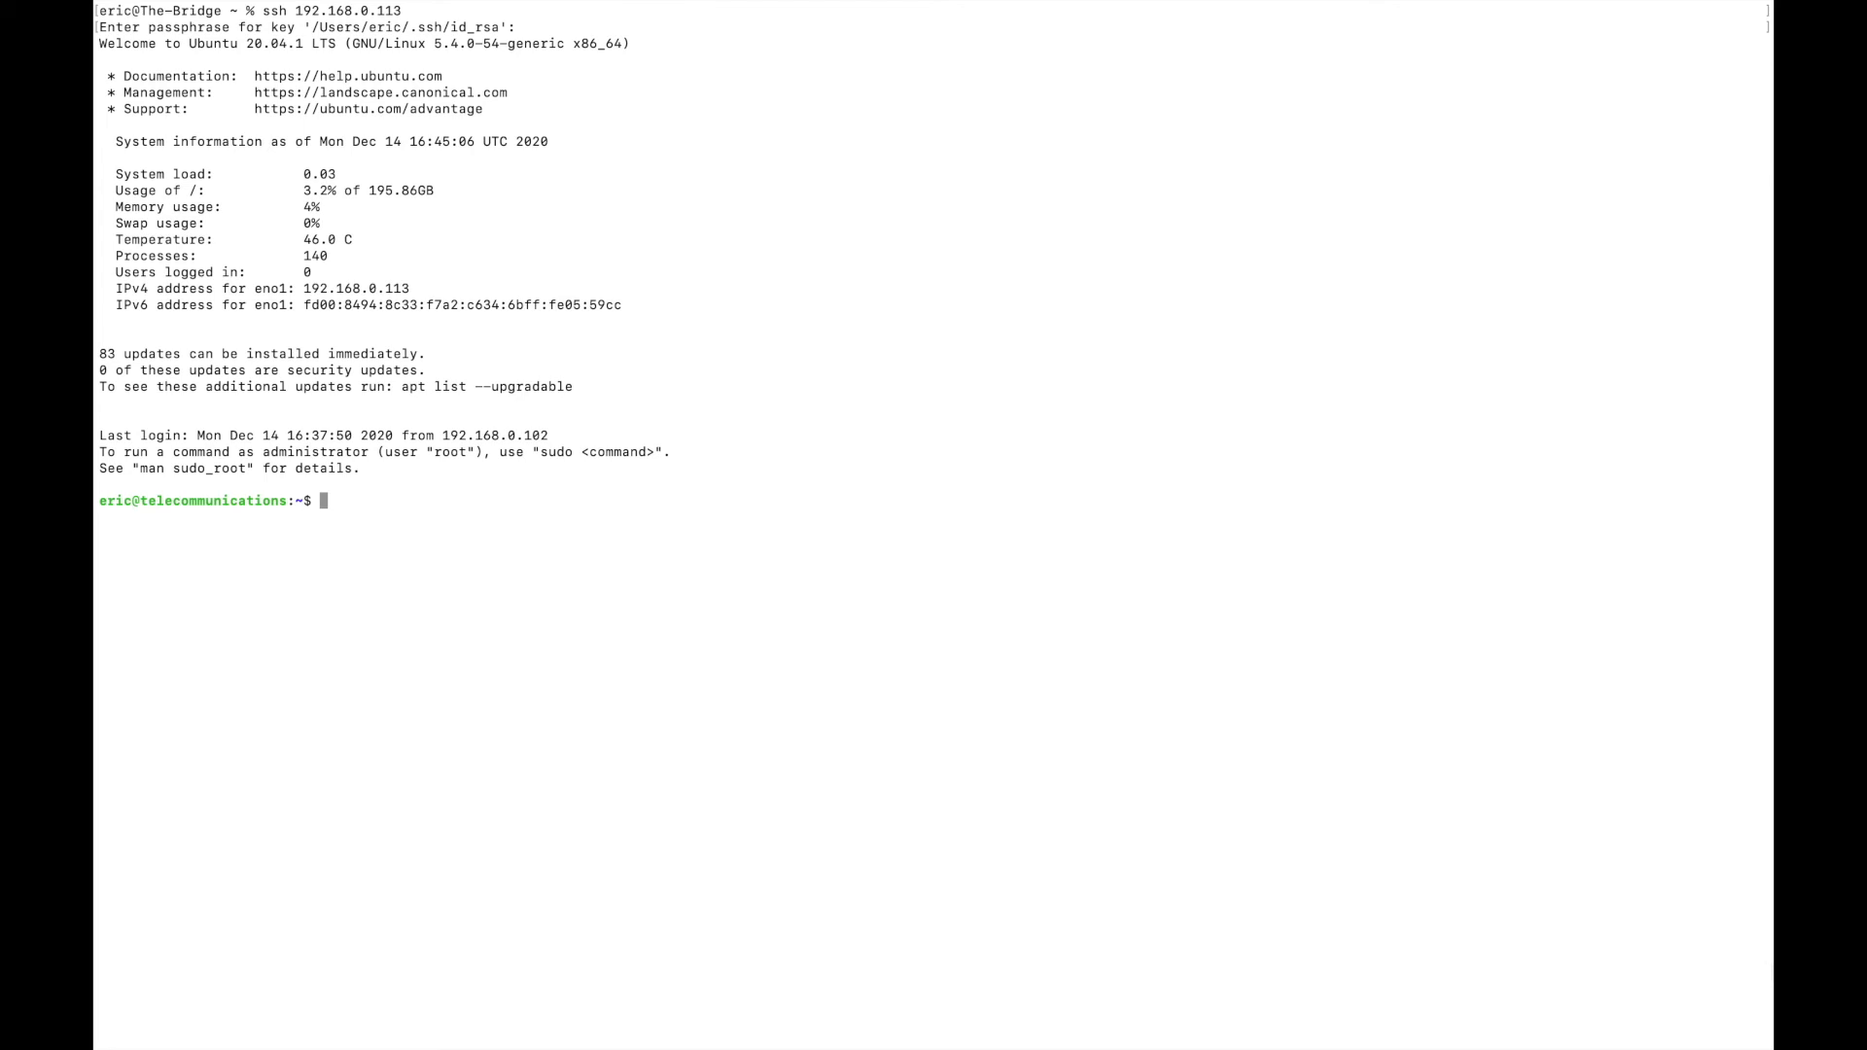
{"action": "type", "text": "sudo nano /etc/"}
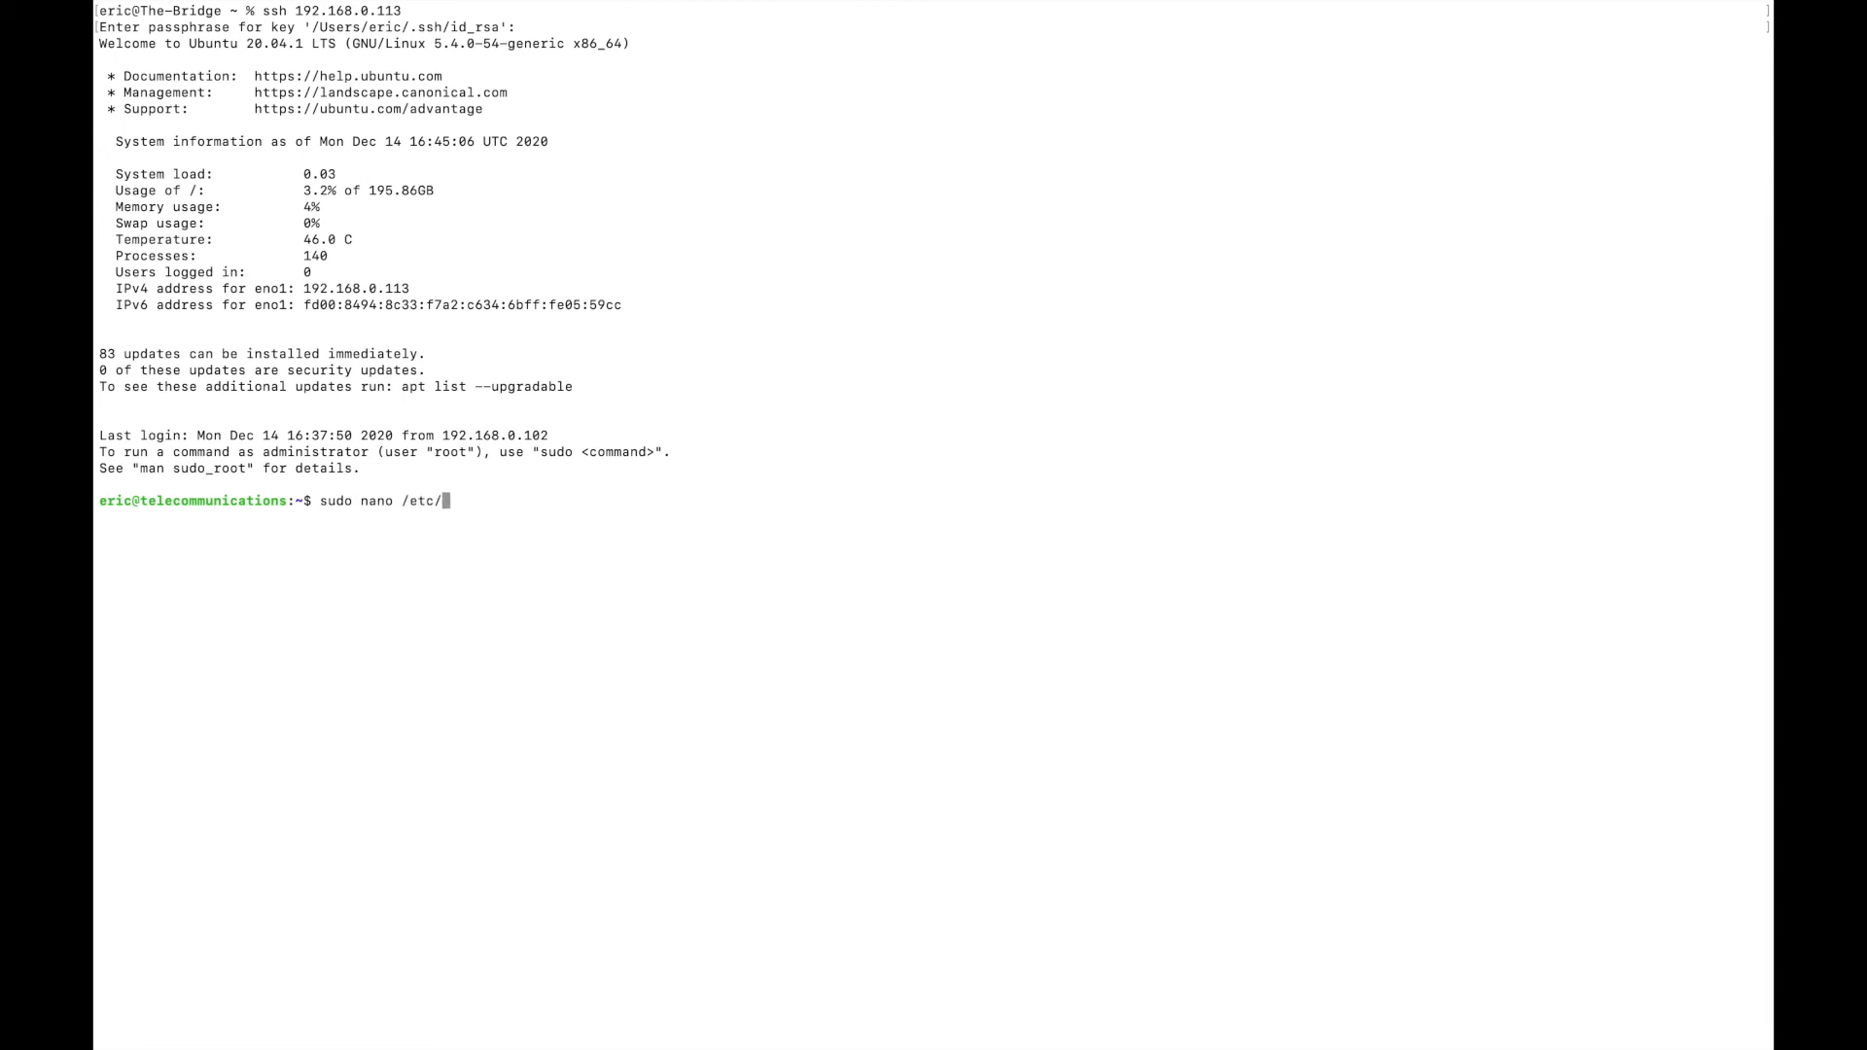
{"action": "type", "text": "ssh"}
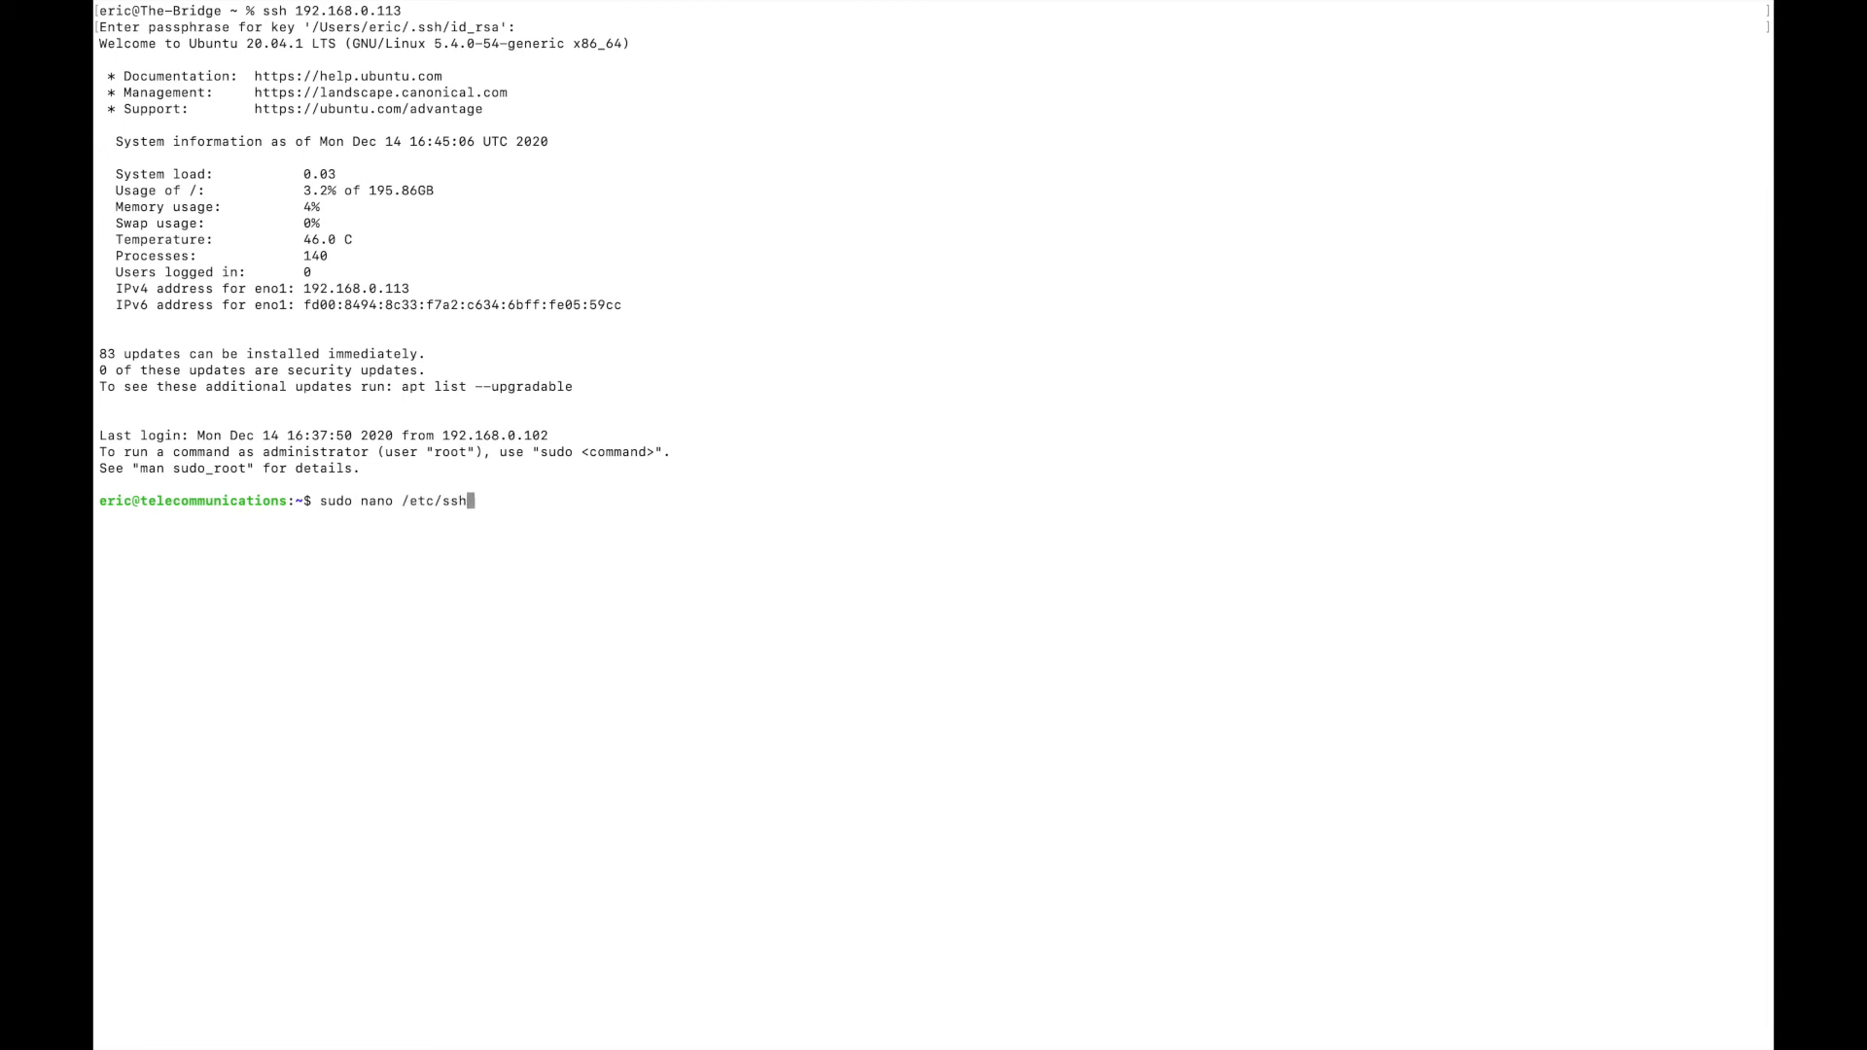
{"action": "type", "text": "sshd"}
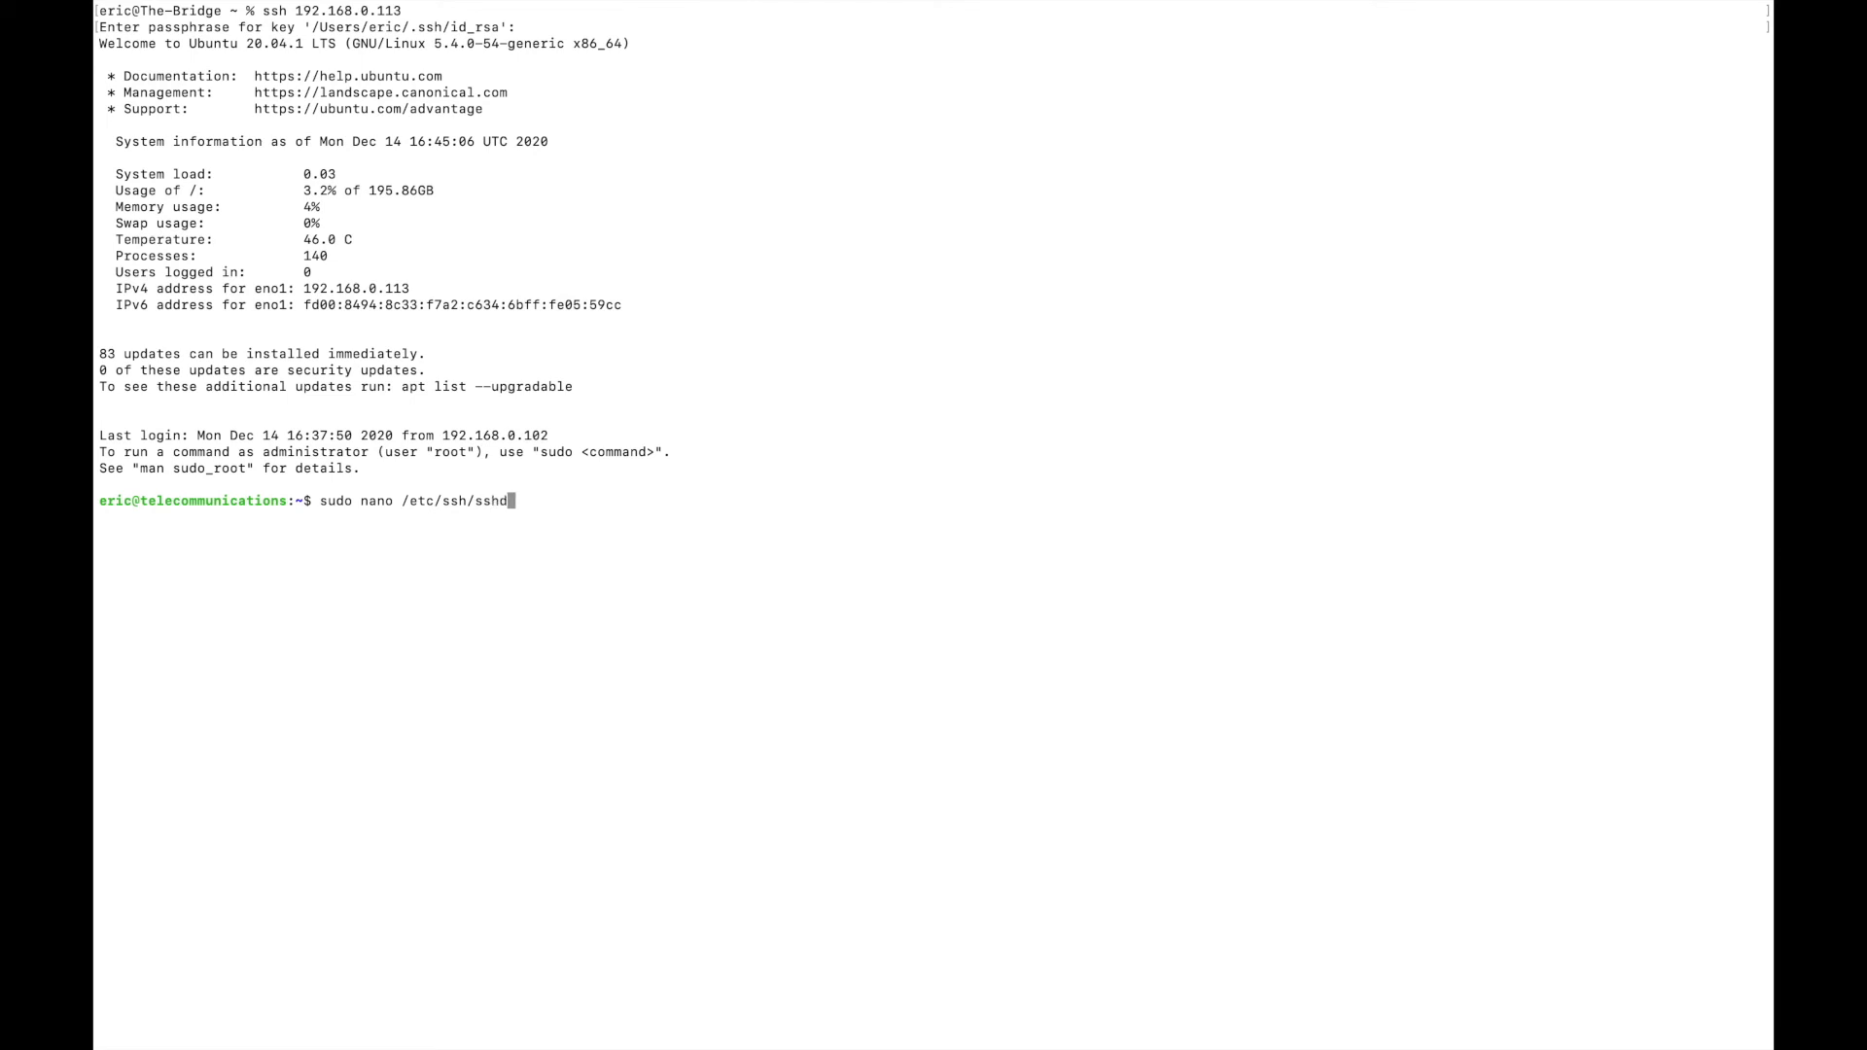
{"action": "type", "text": "_config"}
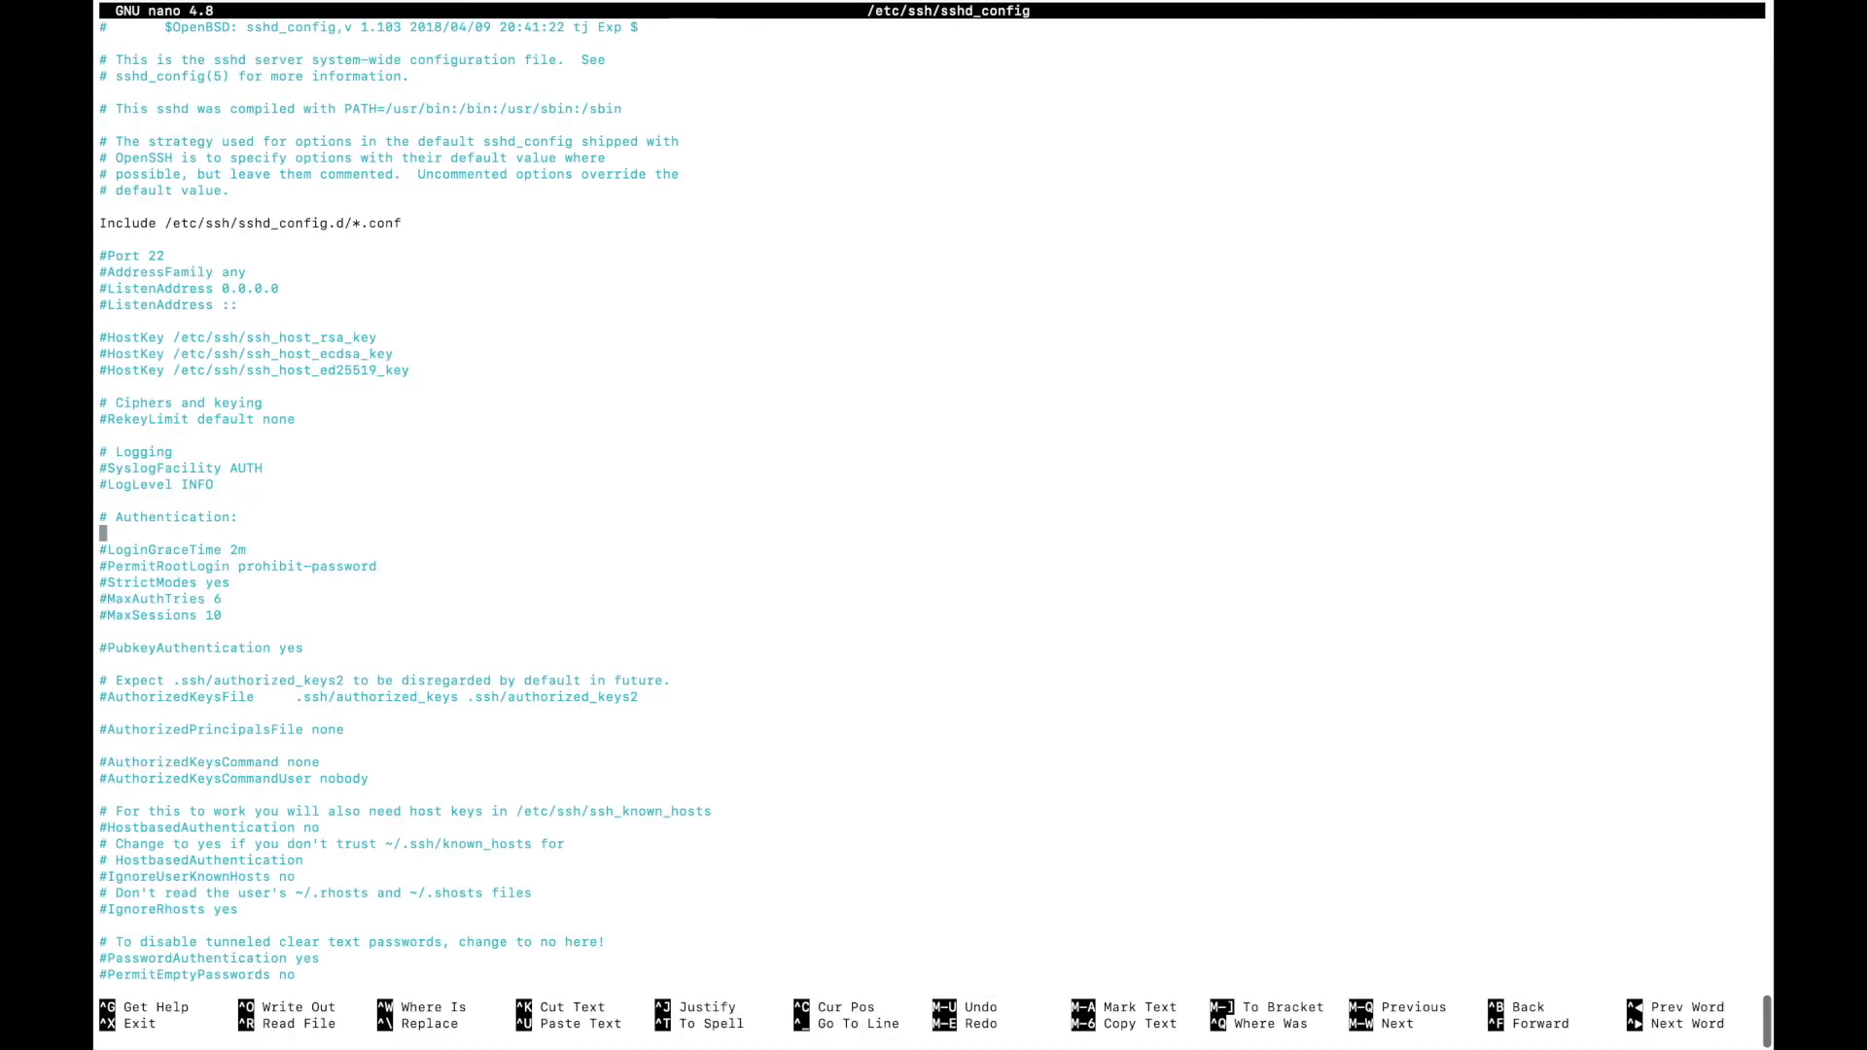
{"action": "scroll", "scroll_direction": "down", "scroll_amount": 3}
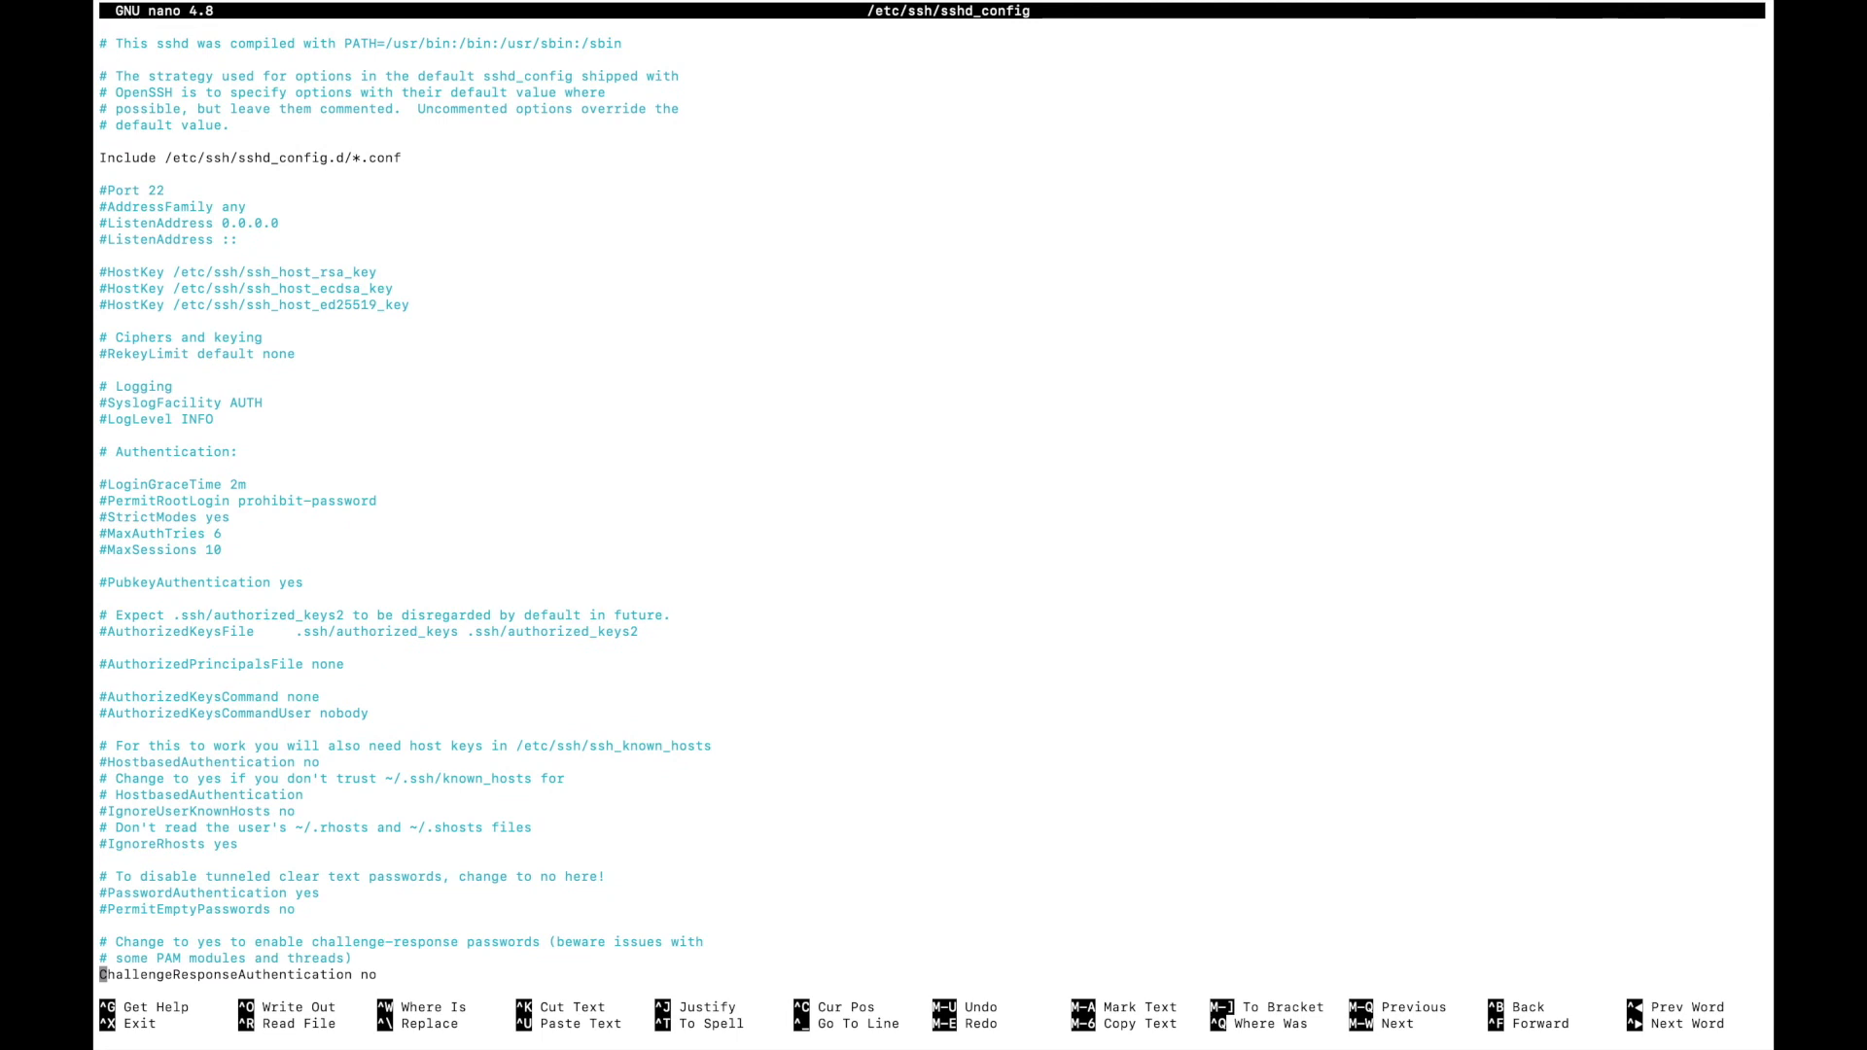
{"action": "scroll", "scroll_direction": "down", "scroll_amount": 3}
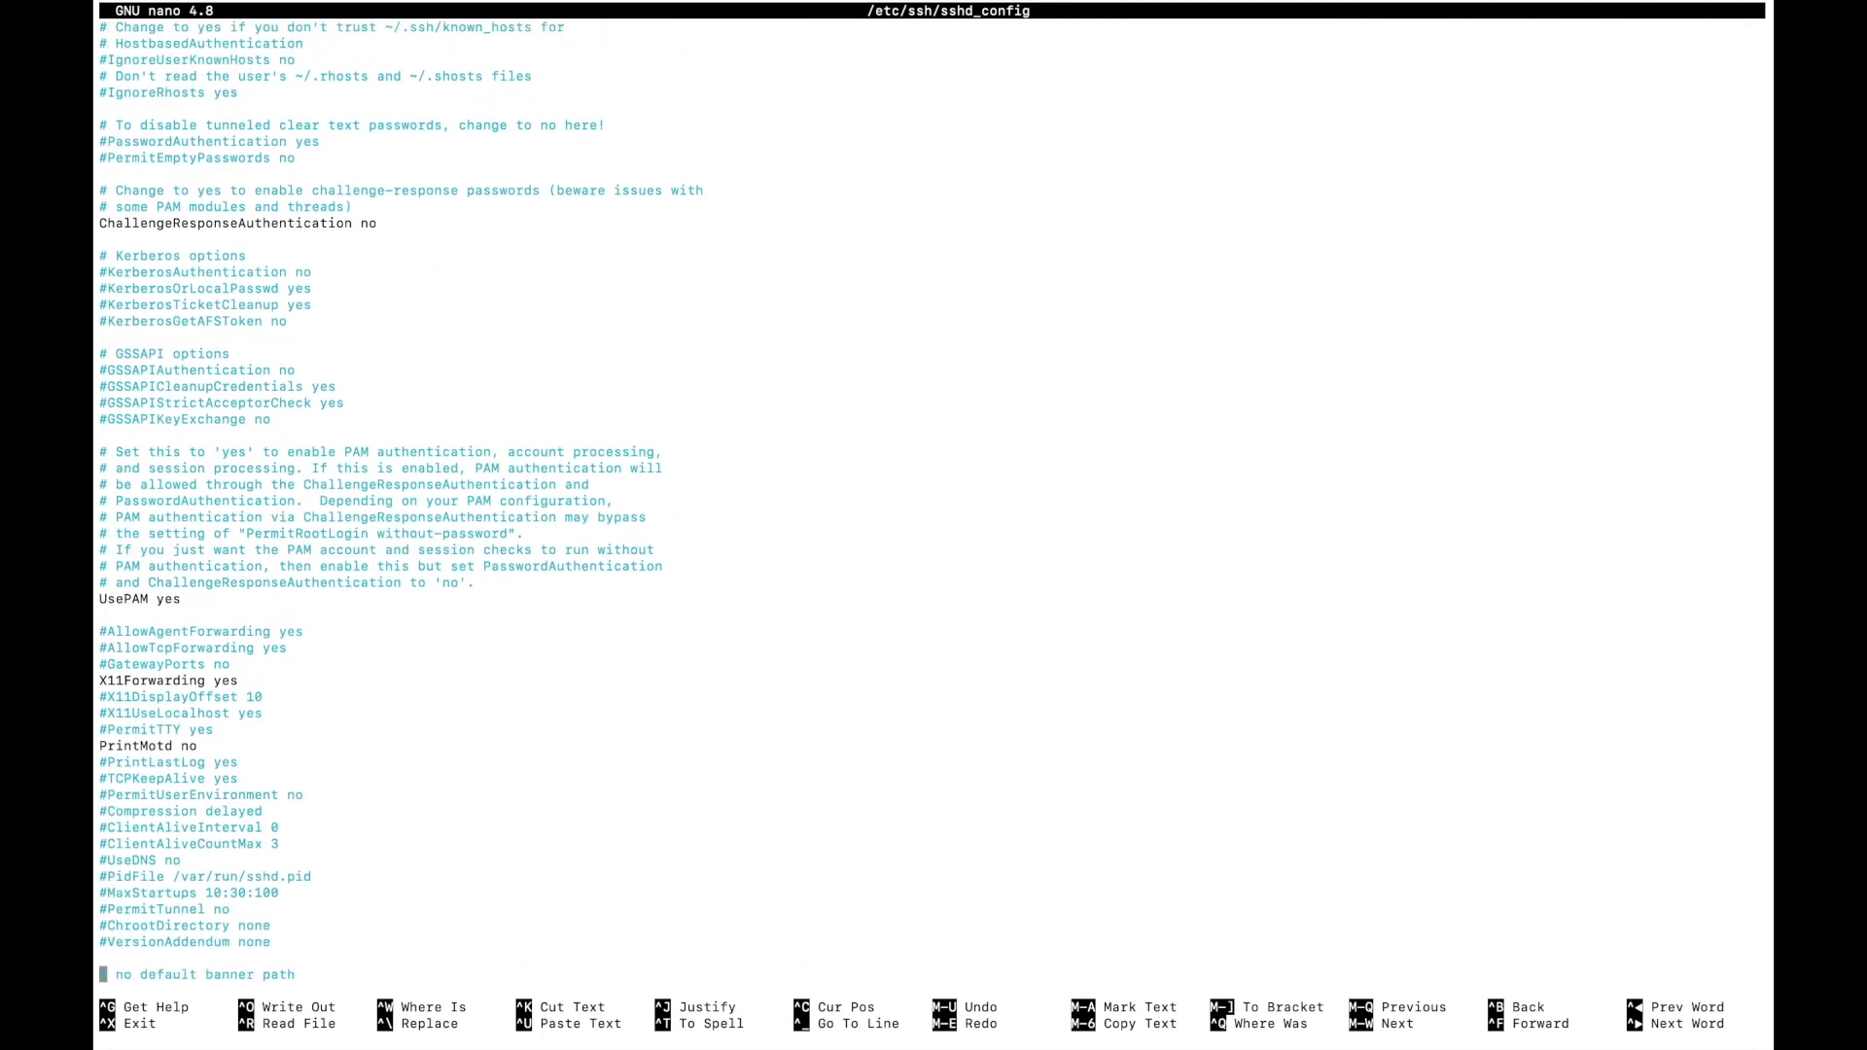
{"action": "scroll", "scroll_direction": "down", "scroll_amount": 3}
{"action": "type", "text": "PasswordAuthentication y"}
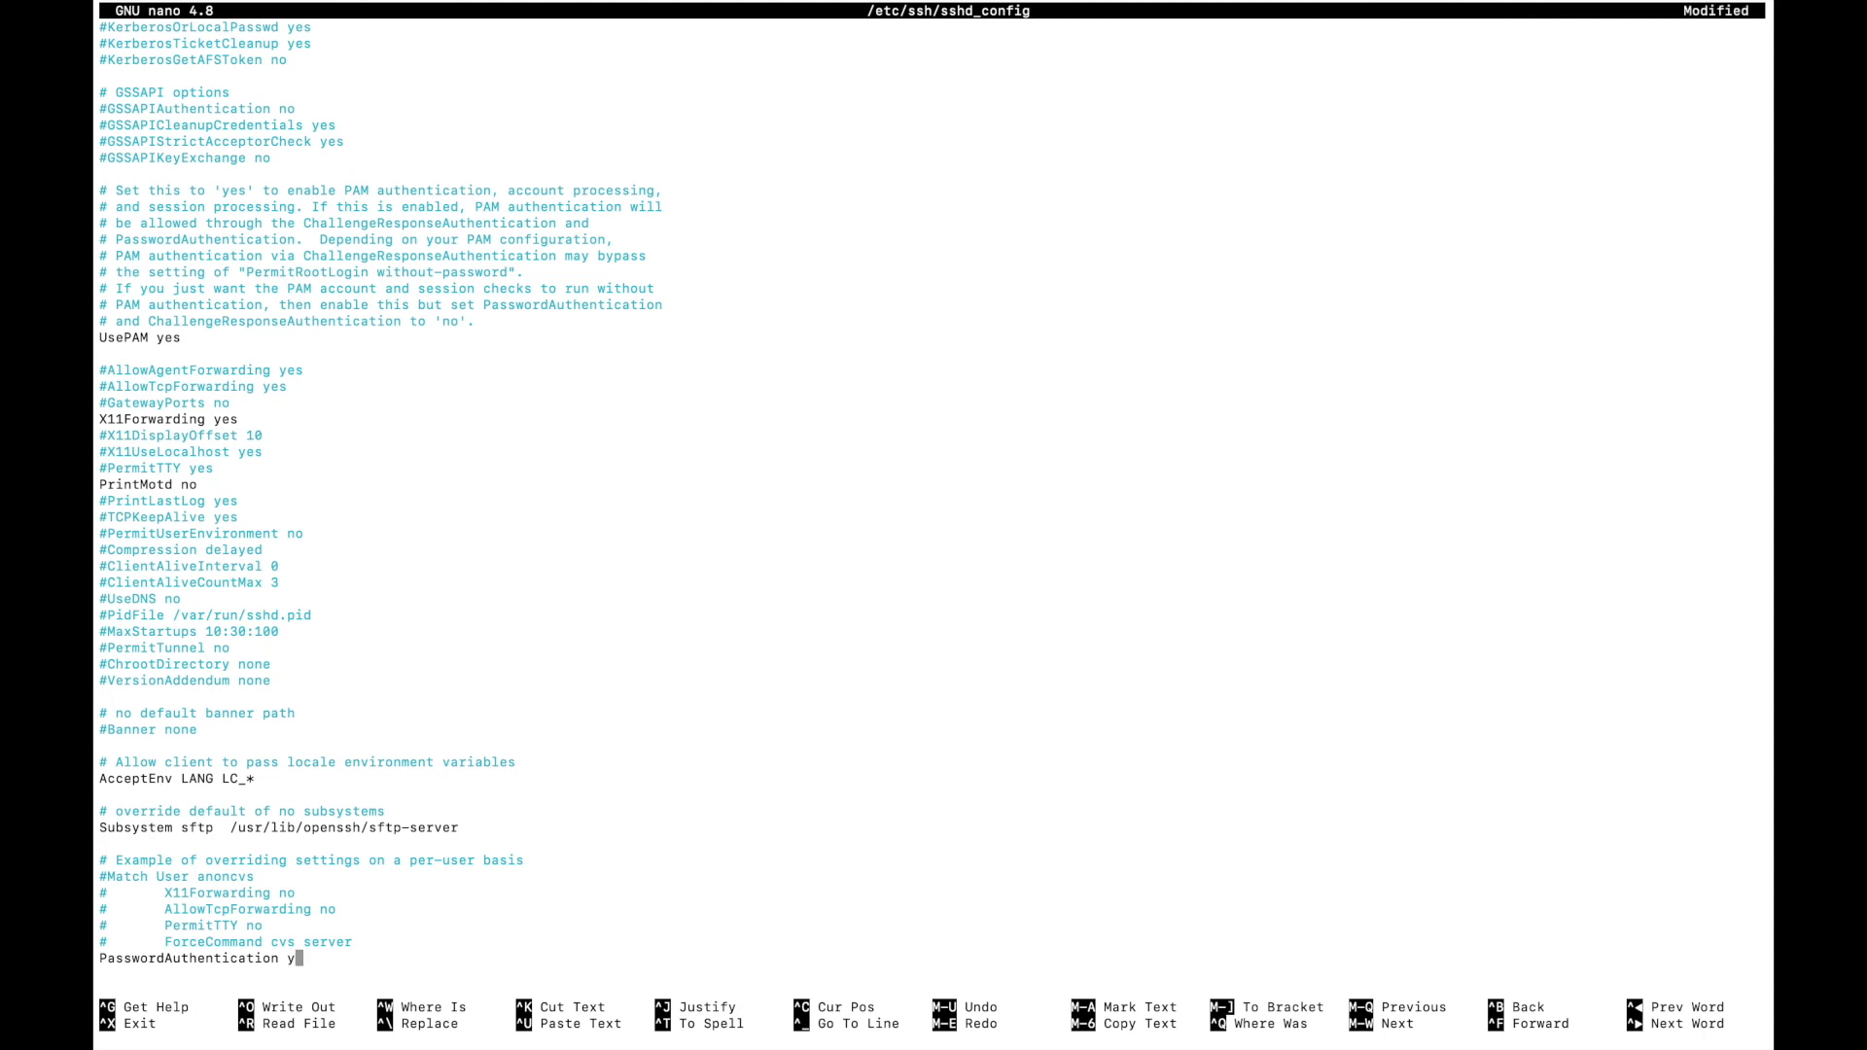
{"action": "type", "text": "o"}
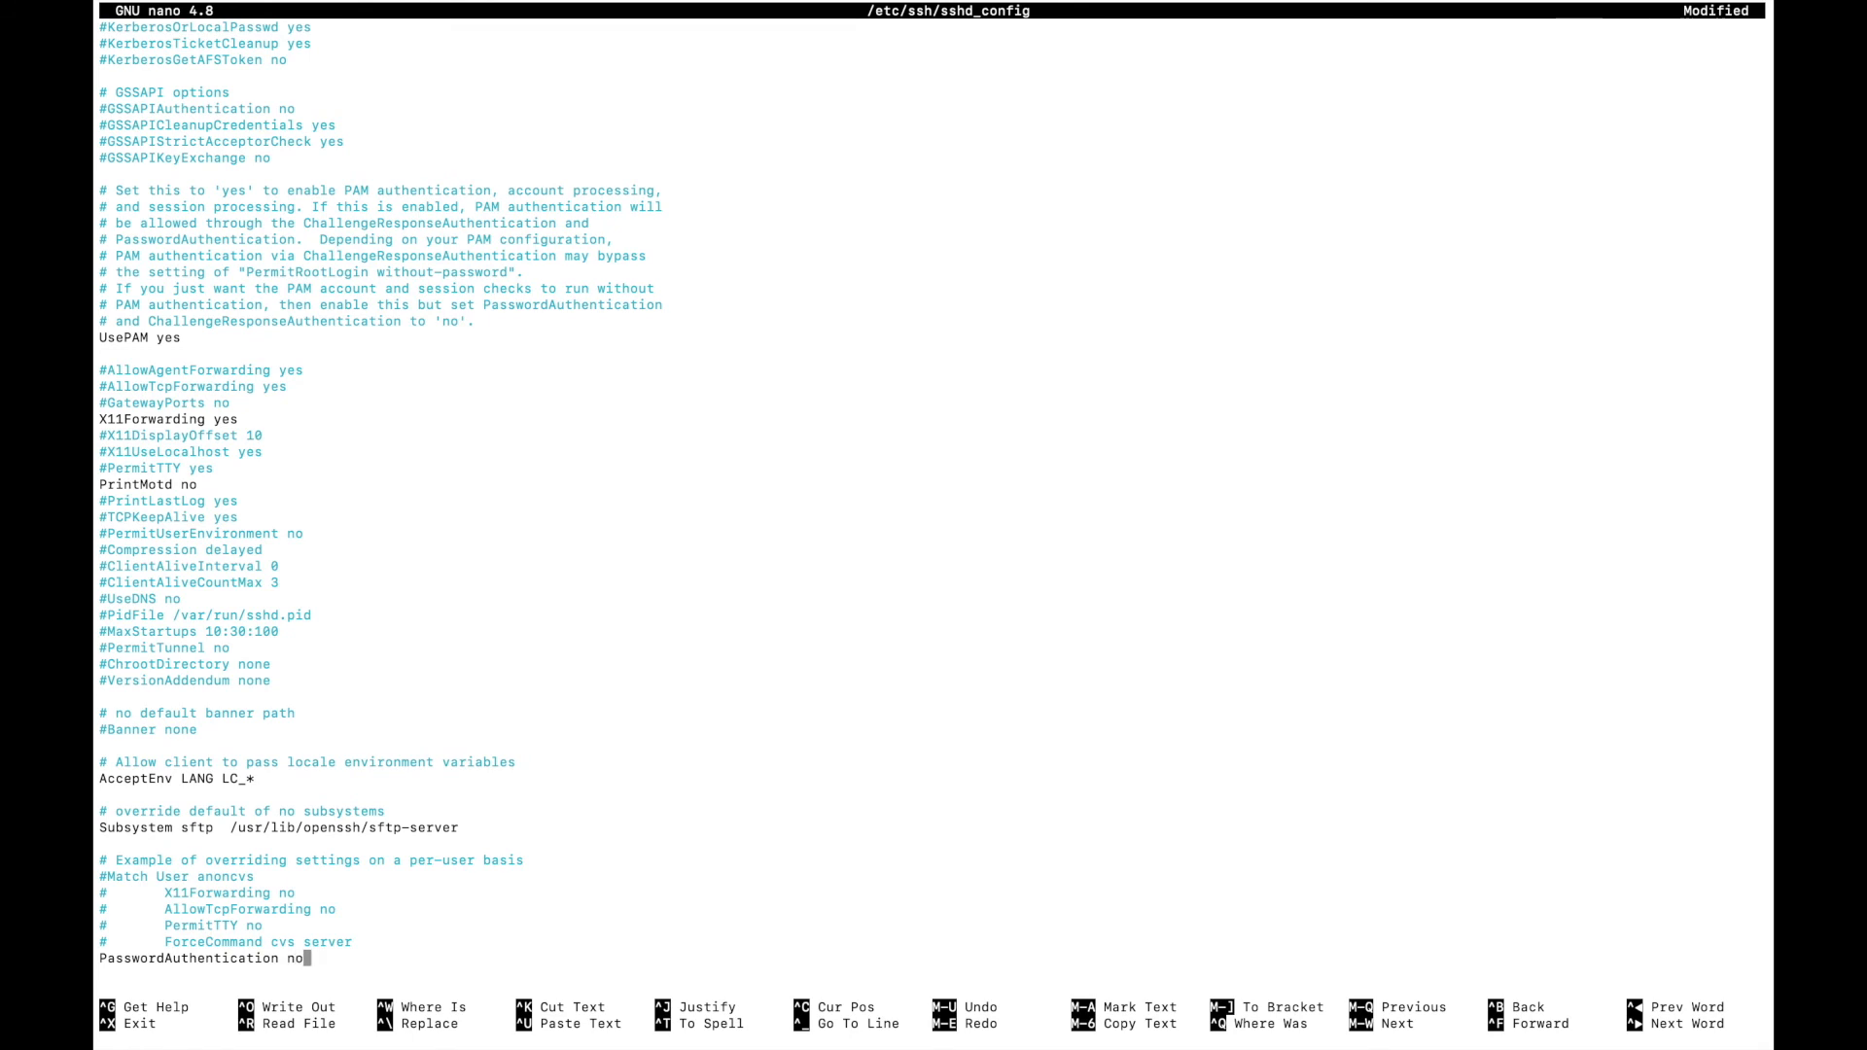